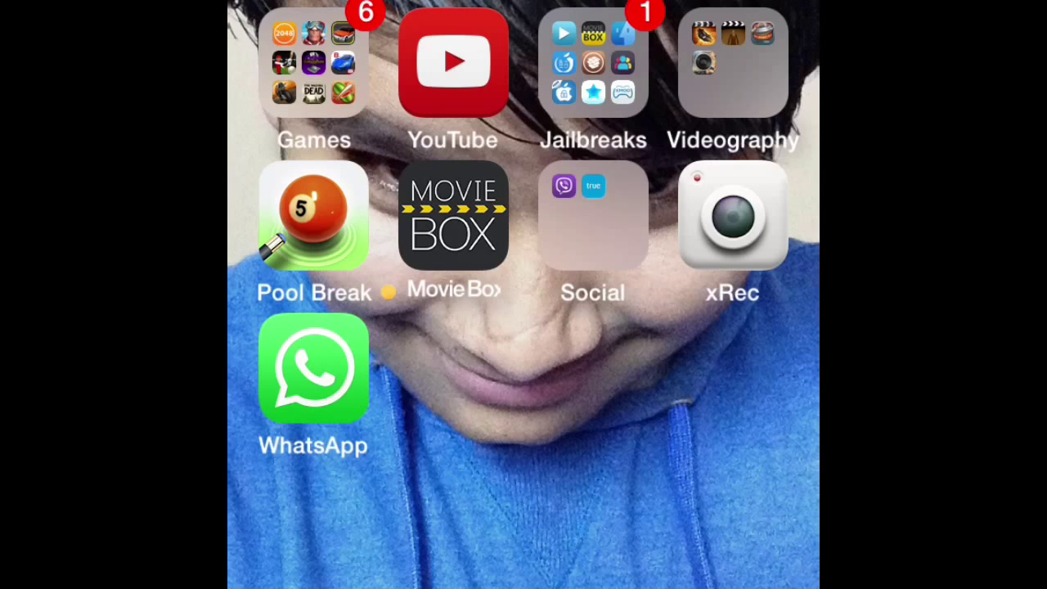
# Open the Jailbreaks folder on the home screen to reveal Cydia and AppCake.
pyautogui.click(314, 368)
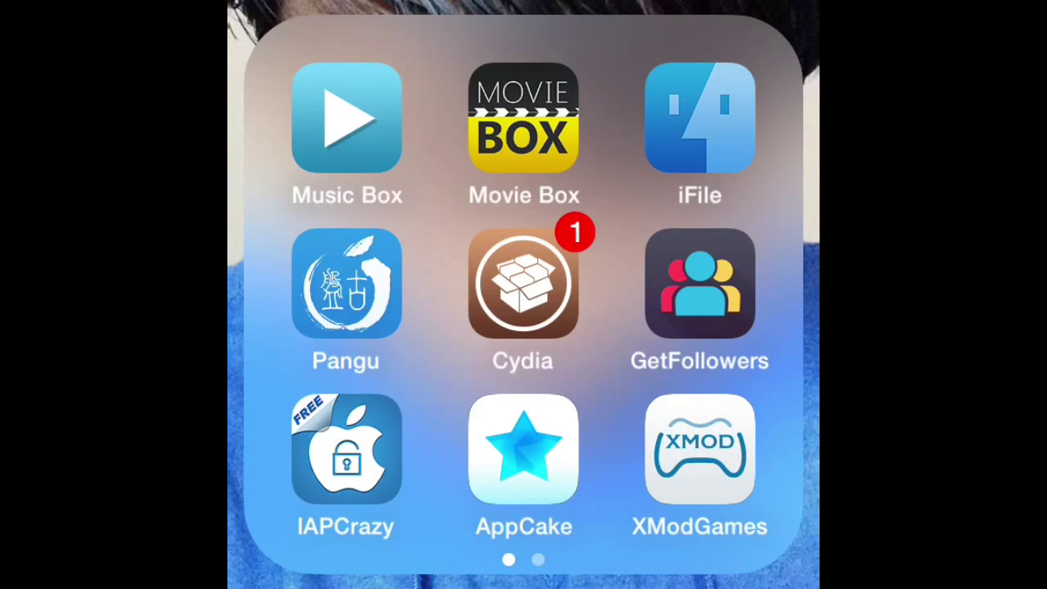
pyautogui.click(523, 283)
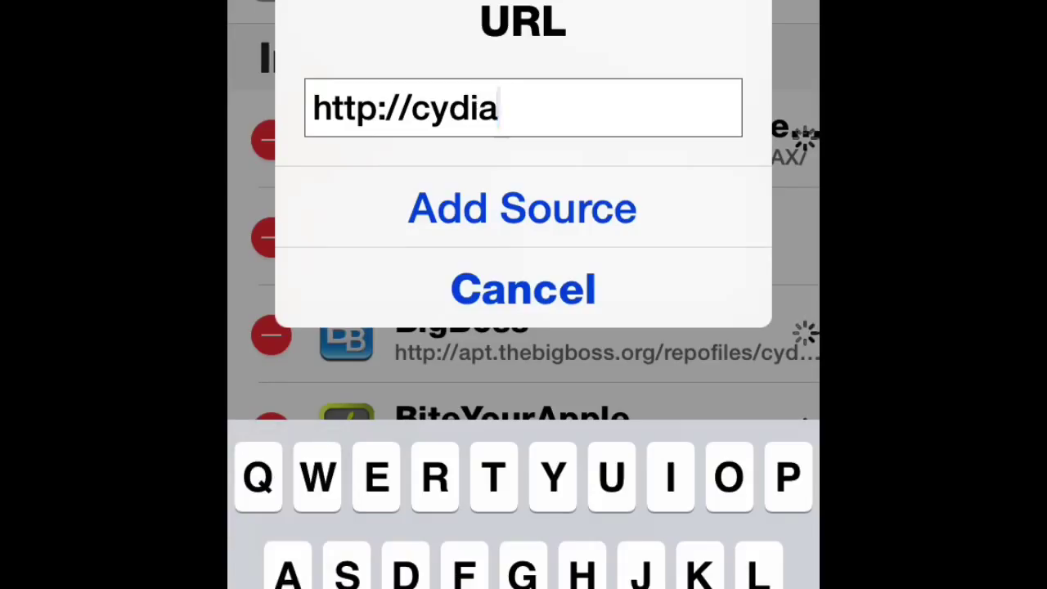
pyautogui.write('.iph')
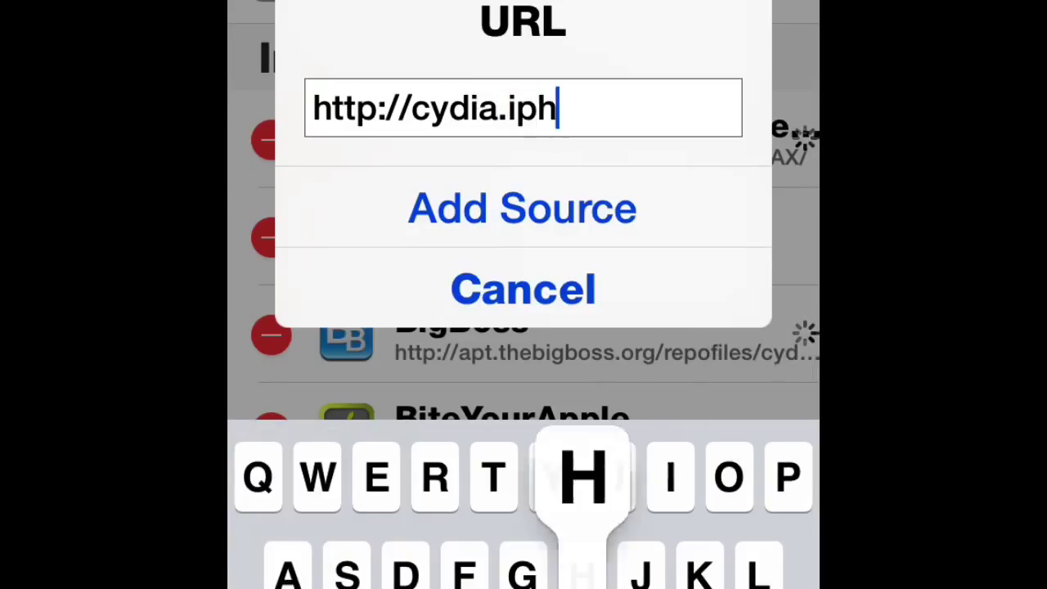
pyautogui.write('onecake.co.')
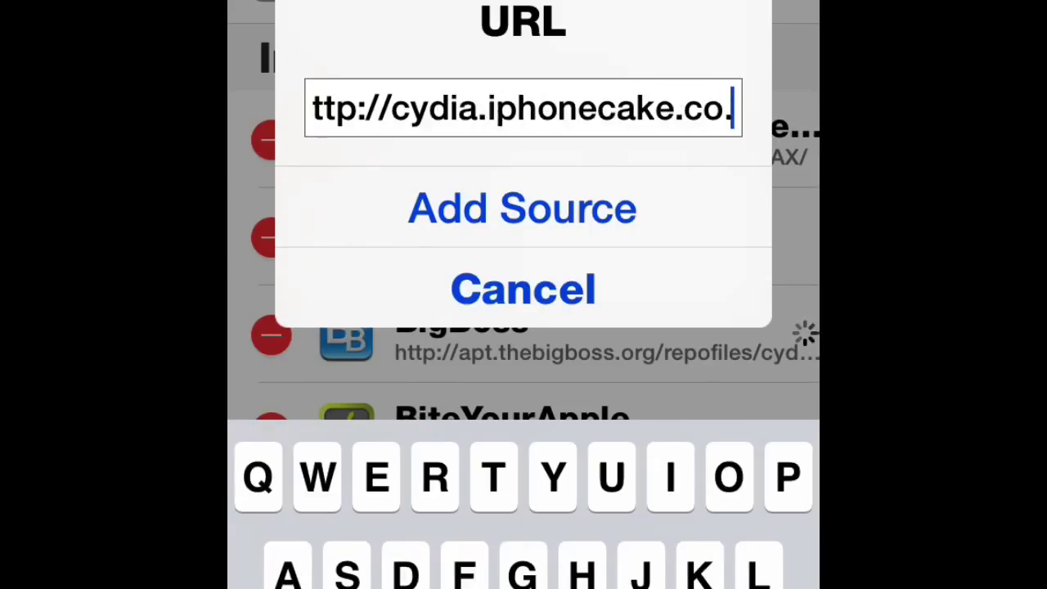
pyautogui.write('m/')
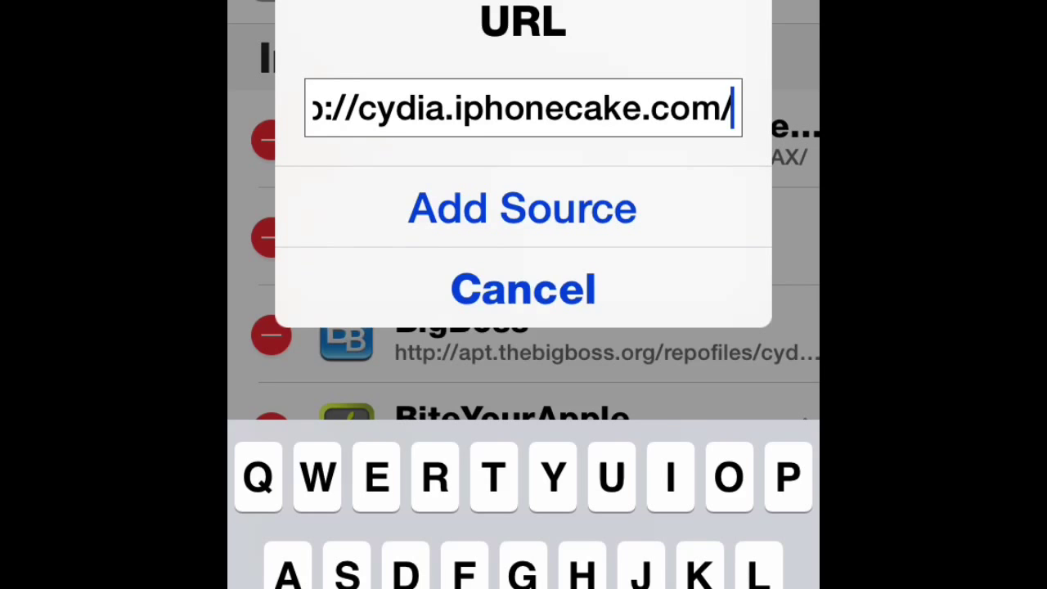
pyautogui.click(521, 207)
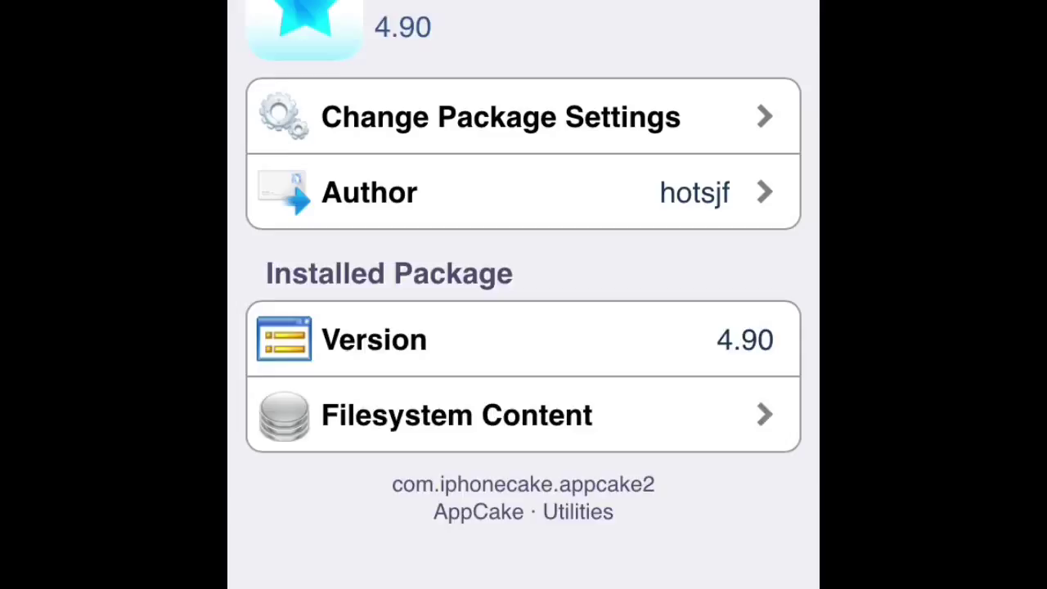
# Scroll the Cydia package page while AppCake 4.90 installs from the iphonecake source.
pyautogui.scroll(-3)
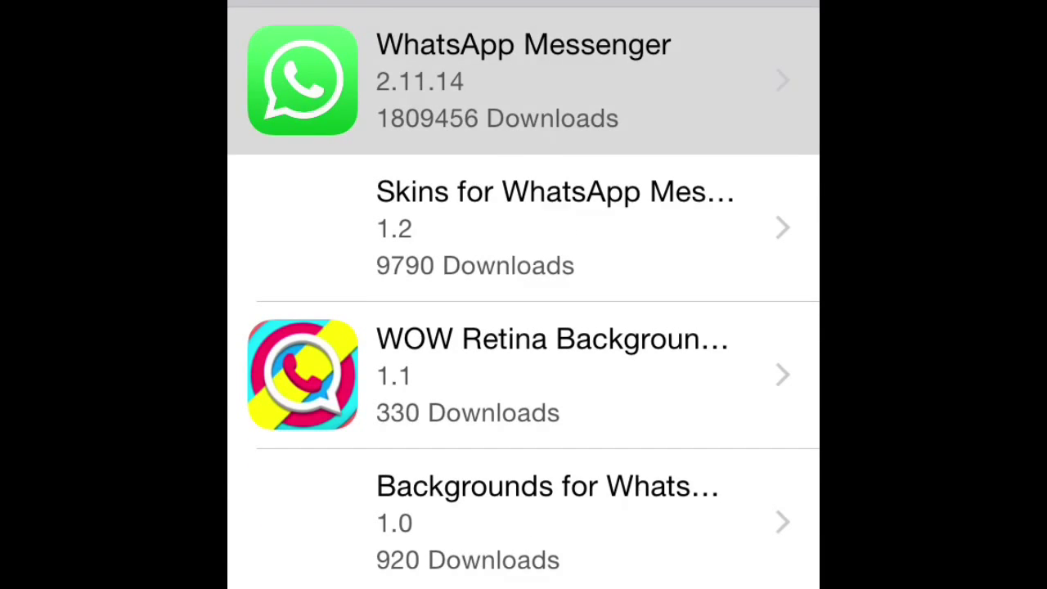
# Select WhatsApp Messenger 2.11.14 from the AppCake search results.
pyautogui.click(523, 80)
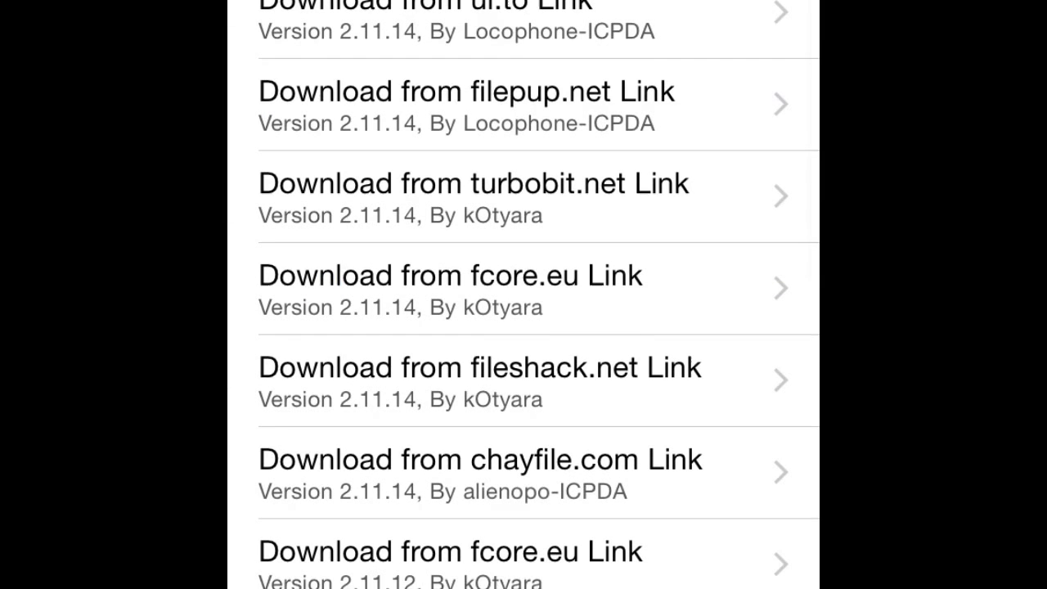
# Choose the fileshack.net download link for WhatsApp Messenger 2.11.14.
pyautogui.scroll(-3)
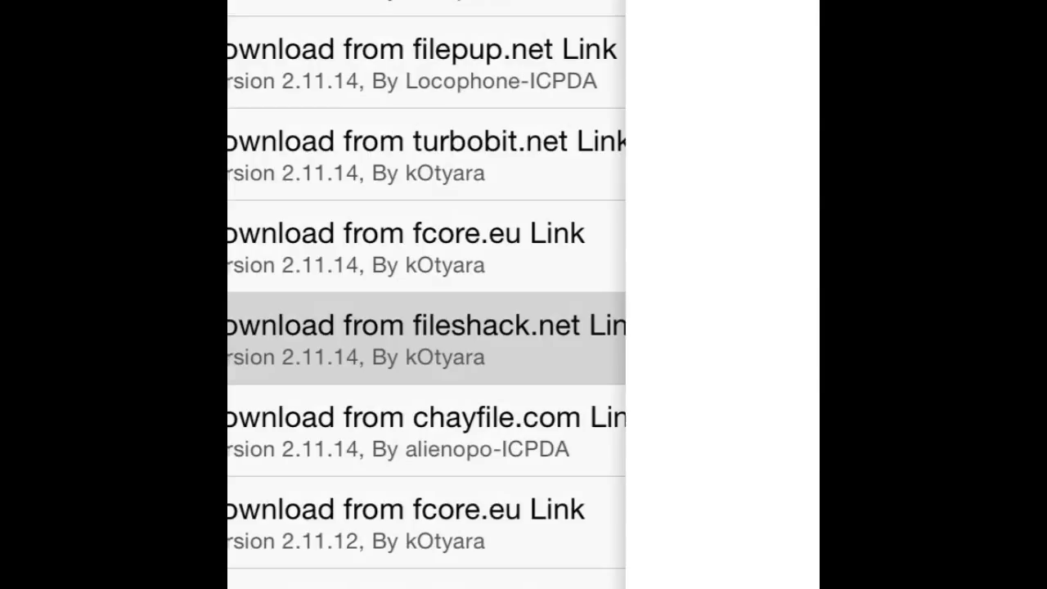
pyautogui.click(424, 324)
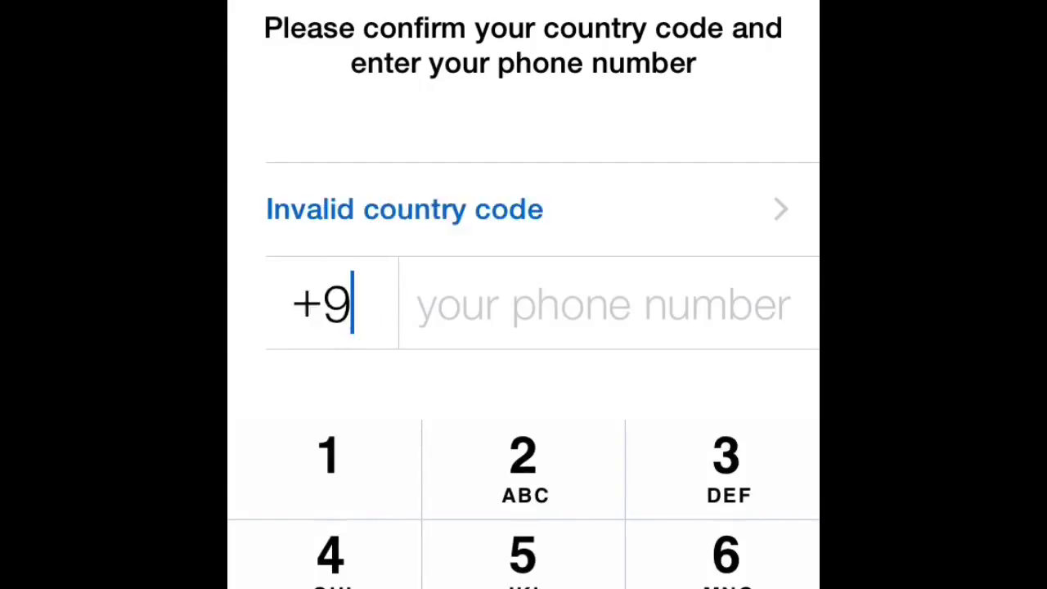
# Enter country code 91 and digits 54025, then leave WhatsApp for the xRec recording app.
pyautogui.write('1')
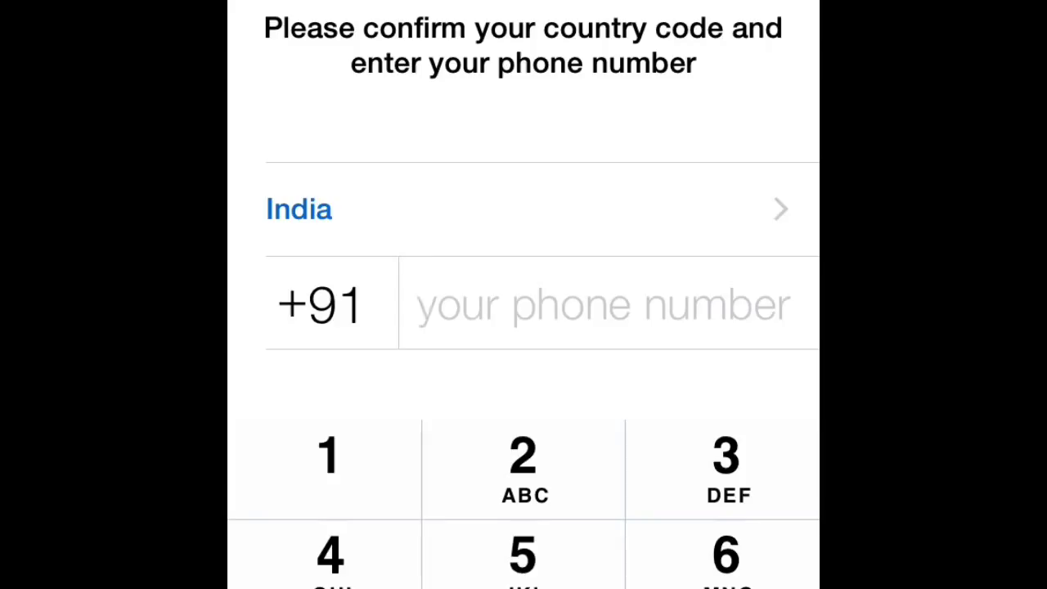
pyautogui.write('54025')
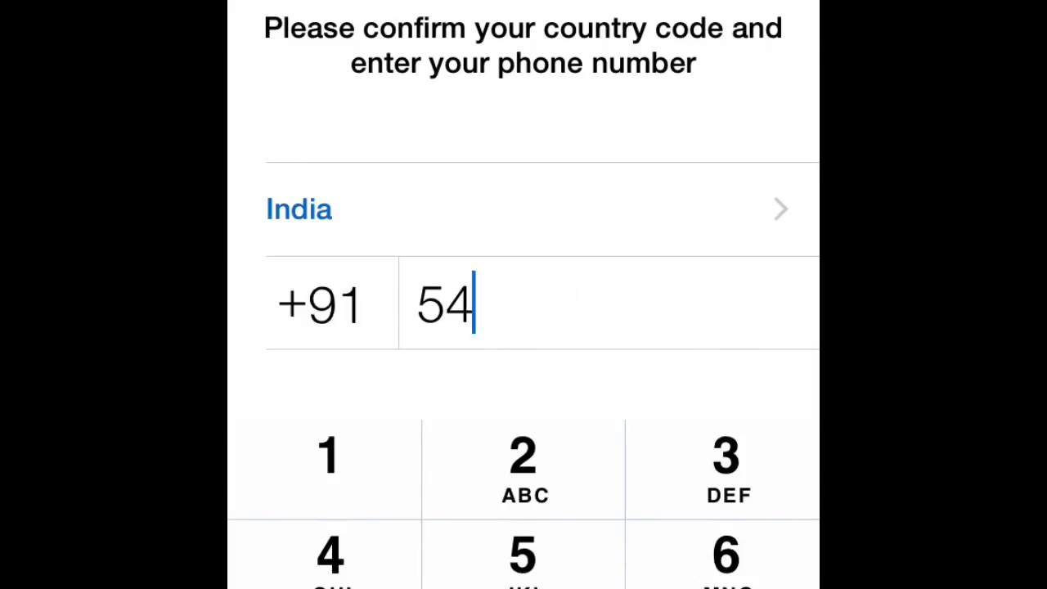
pyautogui.press('backspace')
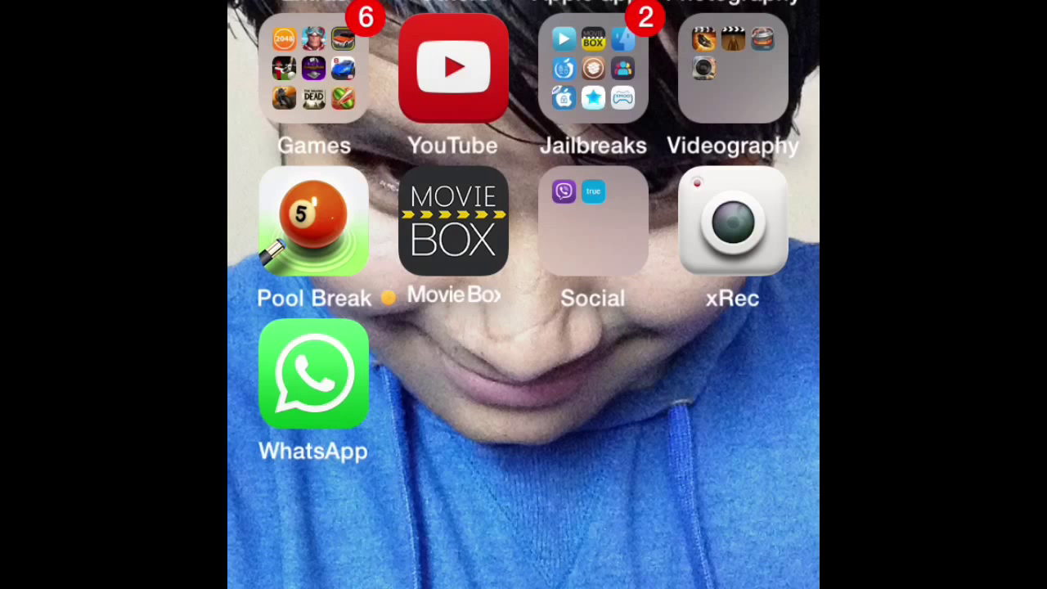
pyautogui.click(731, 221)
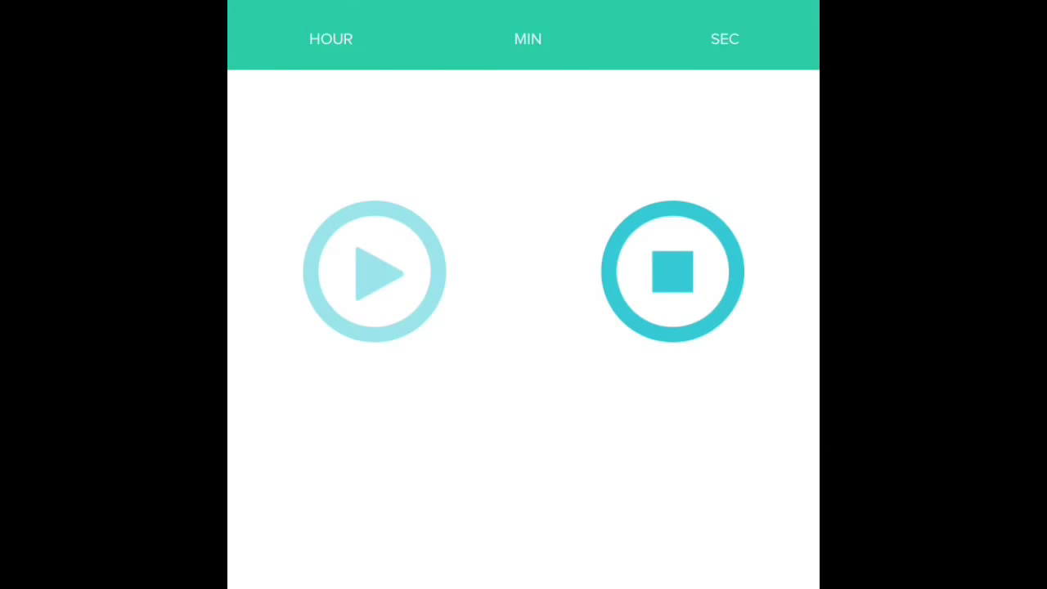